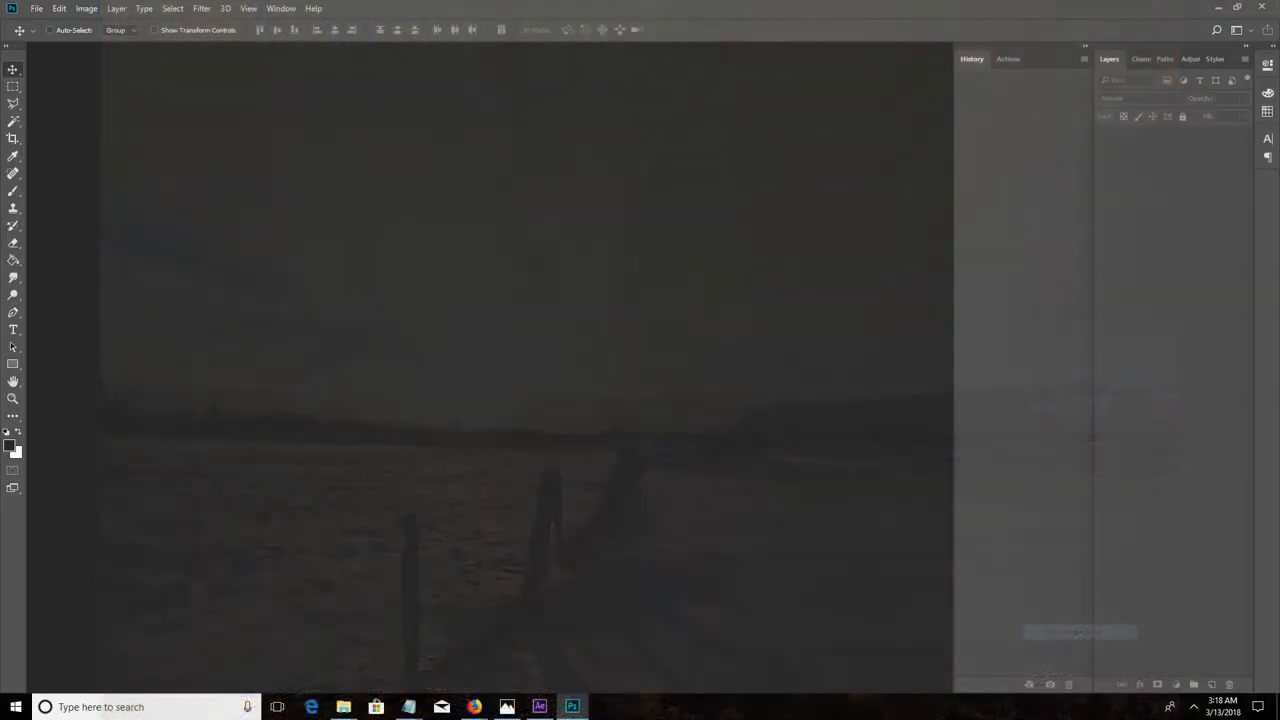
Open the File menu to reach Scripts > Load Files into Stack
{"action": "left_click", "coordinate": [37, 8]}
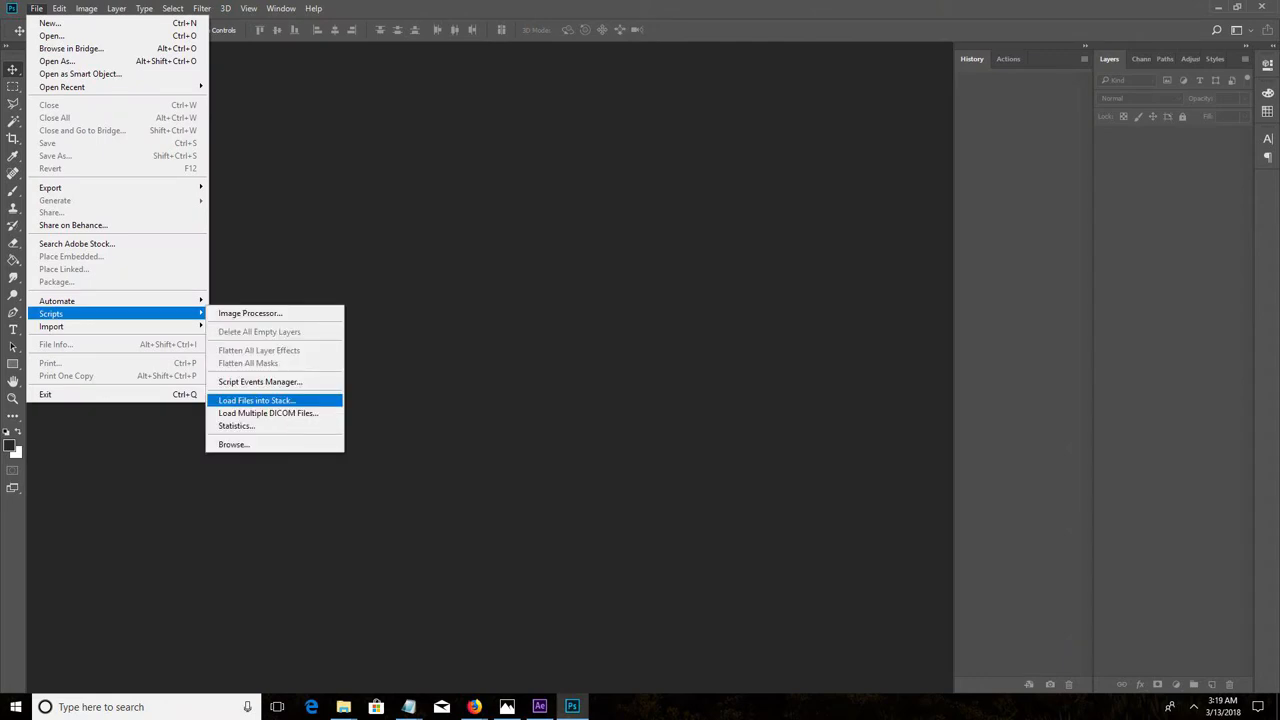
In Load Files into Stack, browse and add all IMG_65xx/66xx sunset JPGs
{"action": "left_click", "coordinate": [256, 400]}
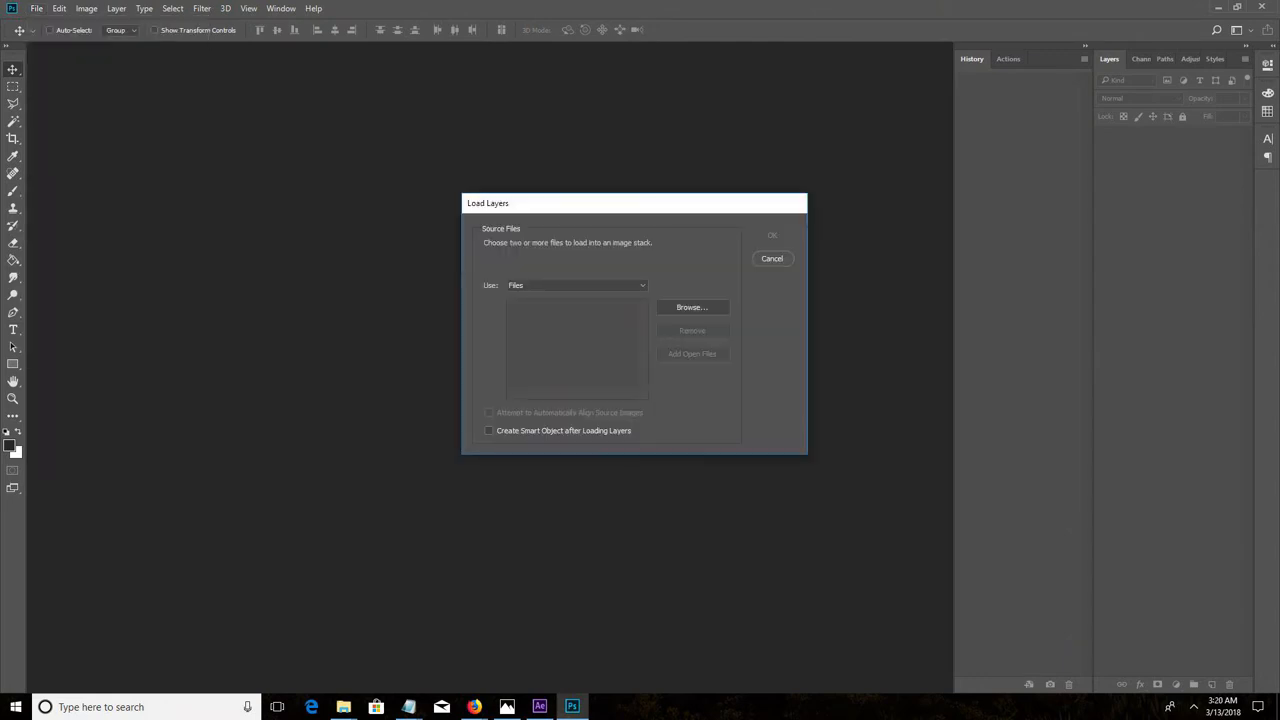
{"action": "left_click", "coordinate": [691, 307]}
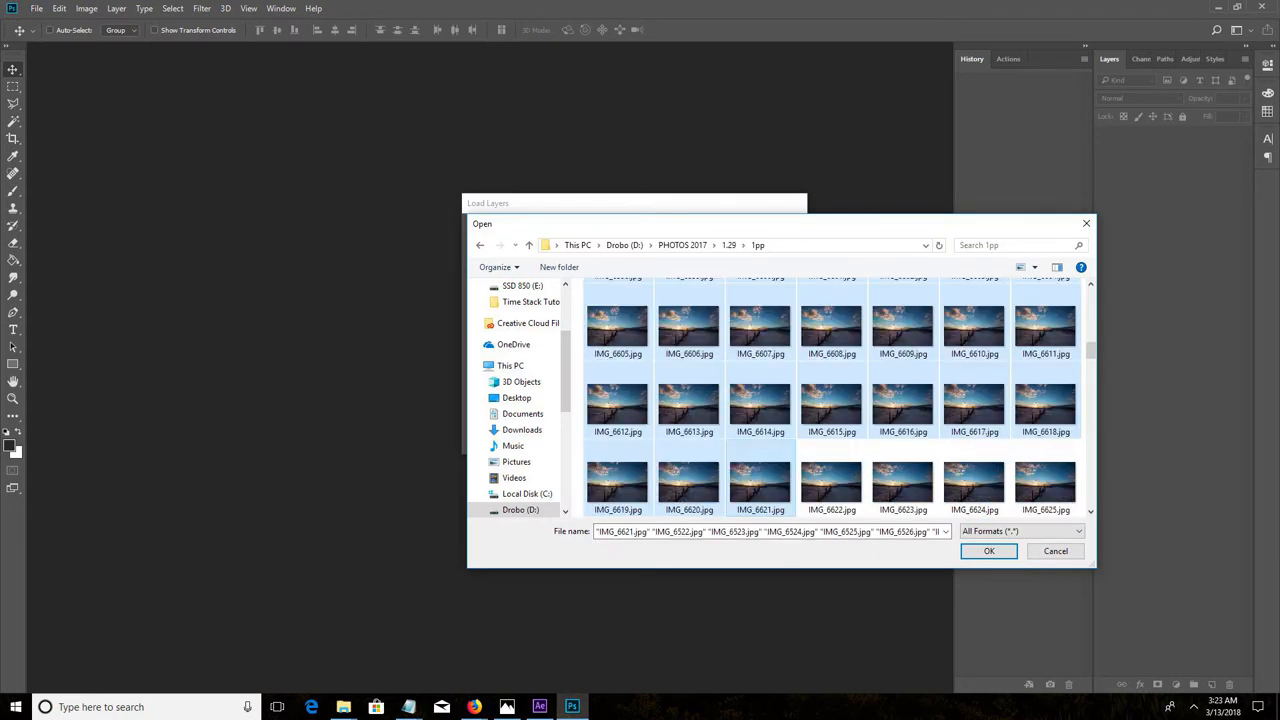
{"action": "left_click", "coordinate": [988, 551]}
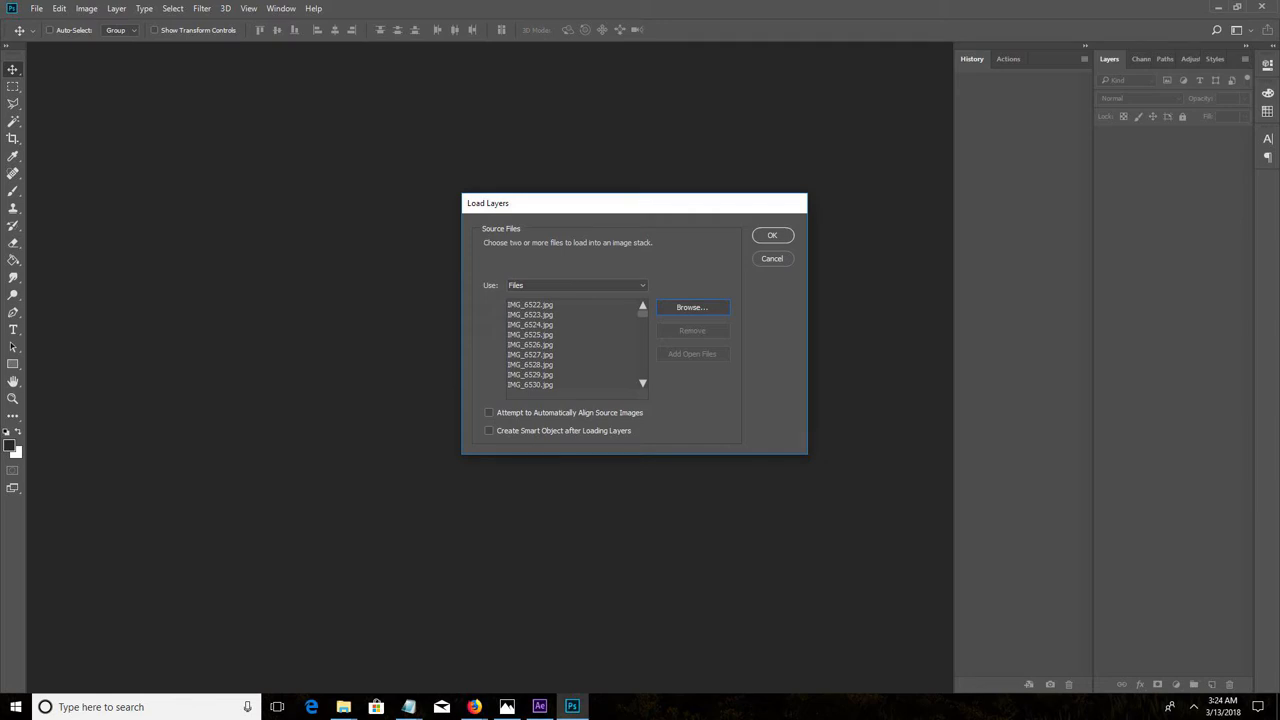
Enable Create Smart Object after Loading Layers and load the photos
{"action": "left_click", "coordinate": [489, 430]}
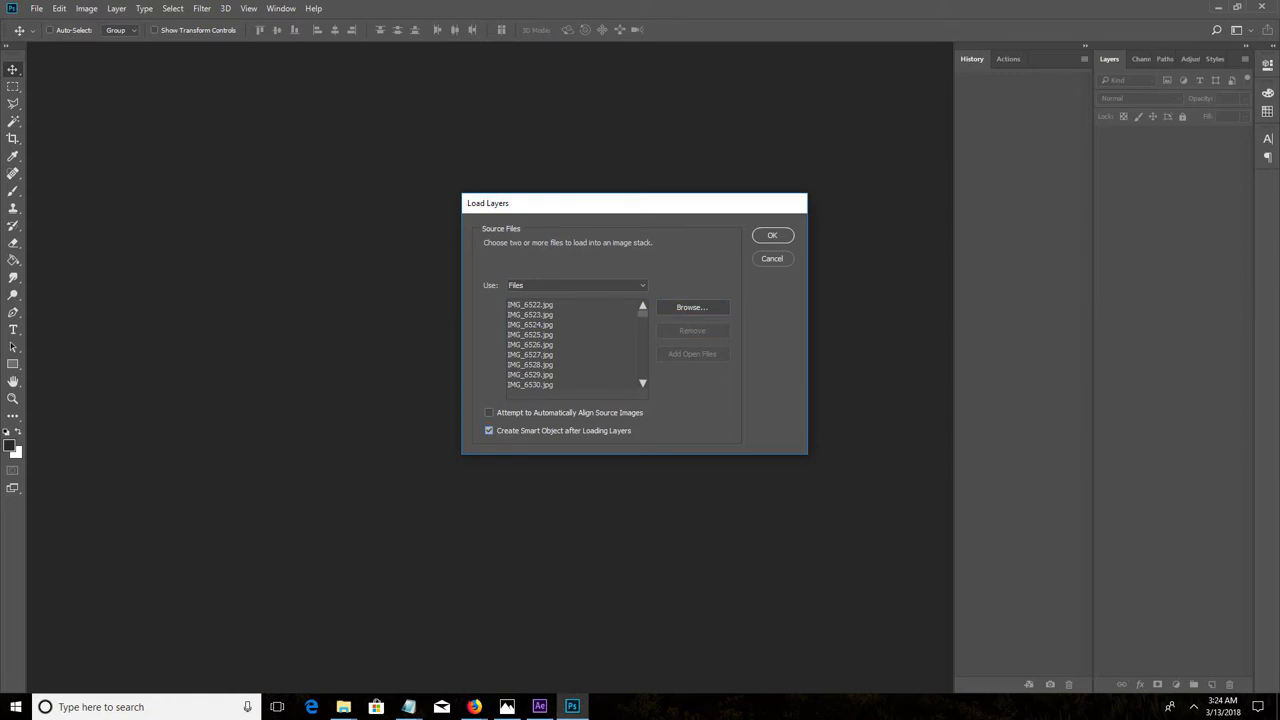
{"action": "left_click", "coordinate": [772, 235]}
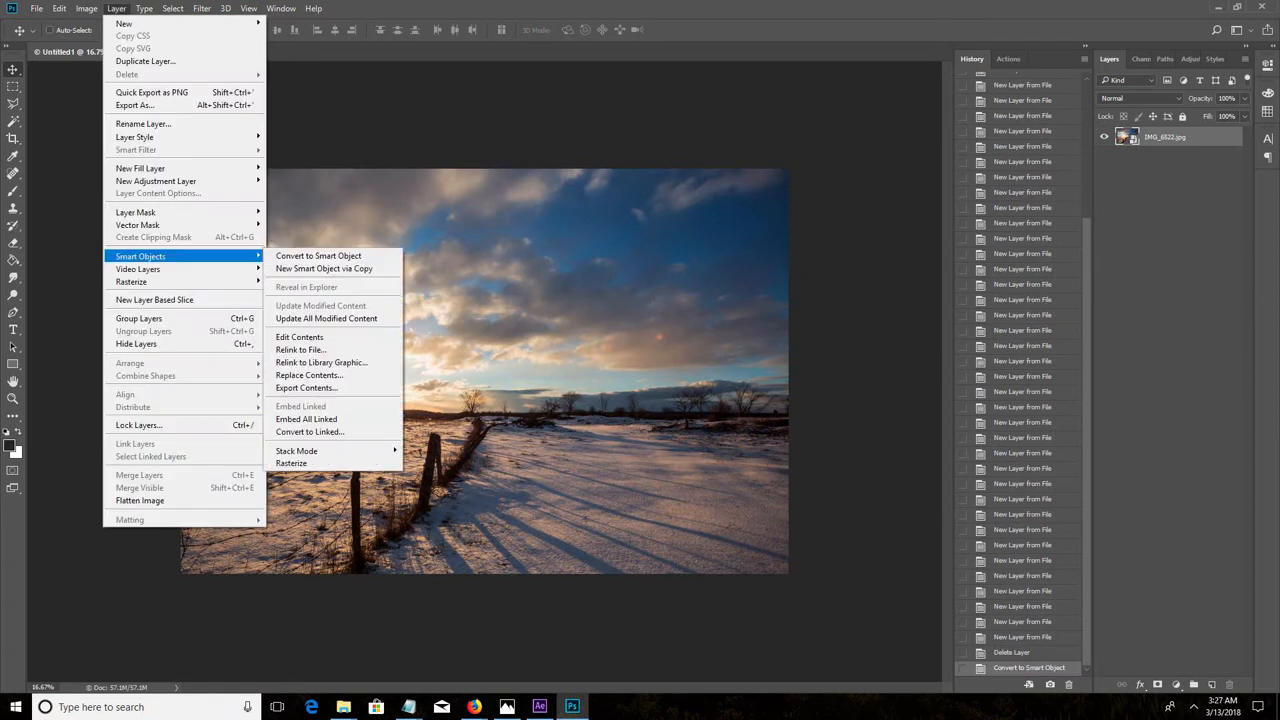
{"action": "mouse_move", "coordinate": [296, 451]}
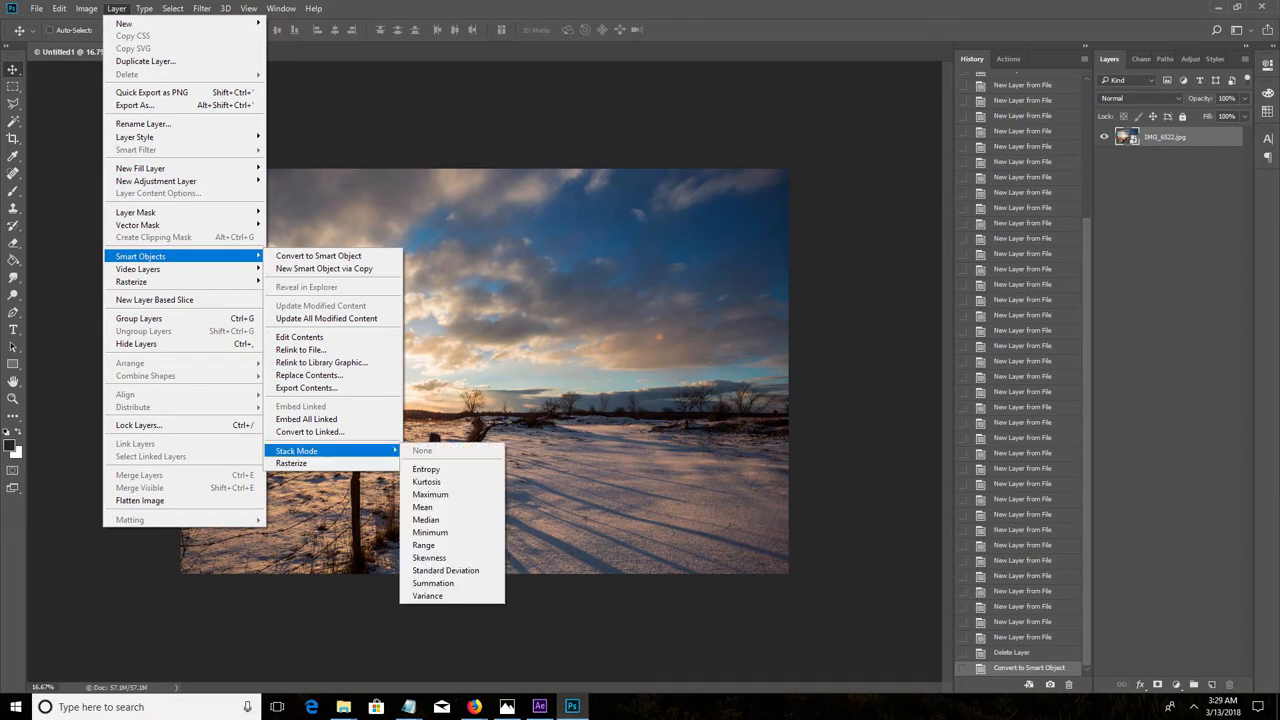
{"action": "mouse_move", "coordinate": [430, 494]}
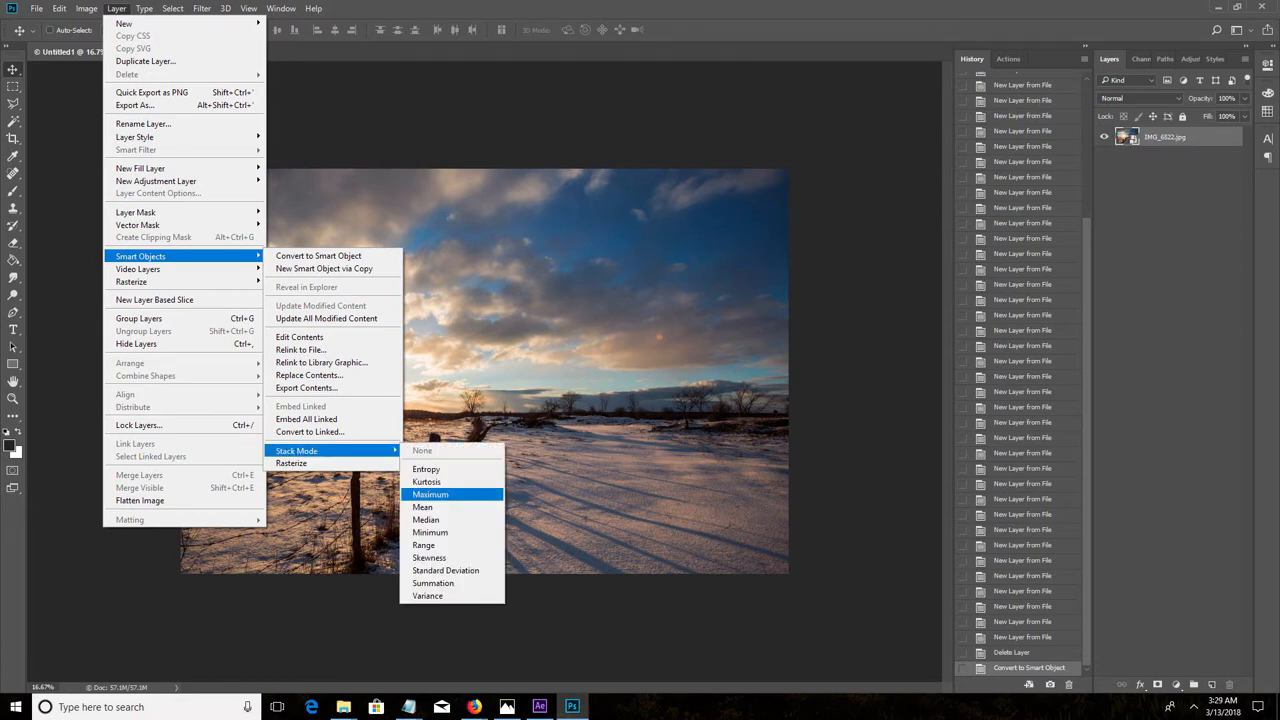
Set the smart object's Stack Mode to Maximum
{"action": "left_click", "coordinate": [430, 494]}
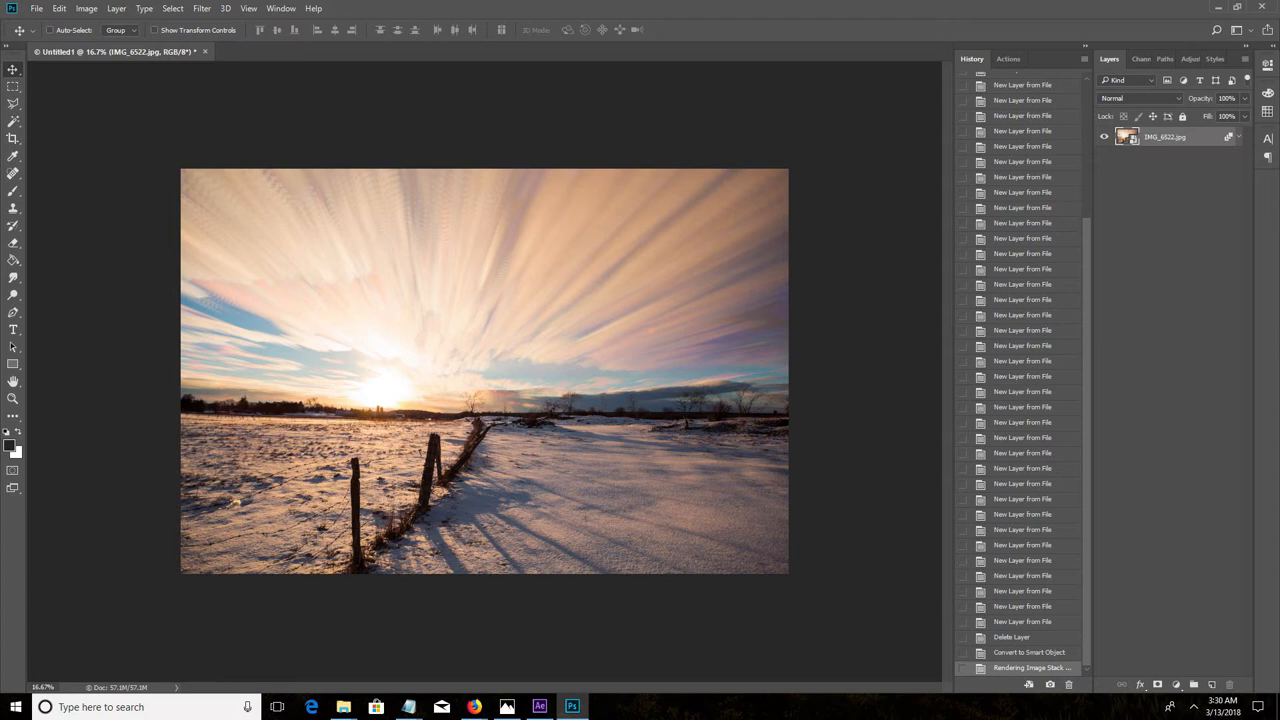